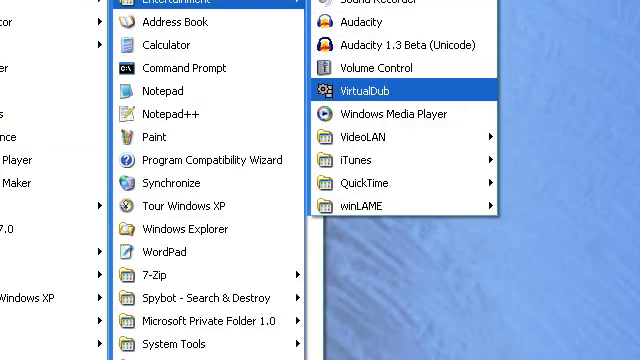
# Launch VirtualDub from the Entertainment folder of the Windows XP Start menu
pyautogui.click(351, 90)
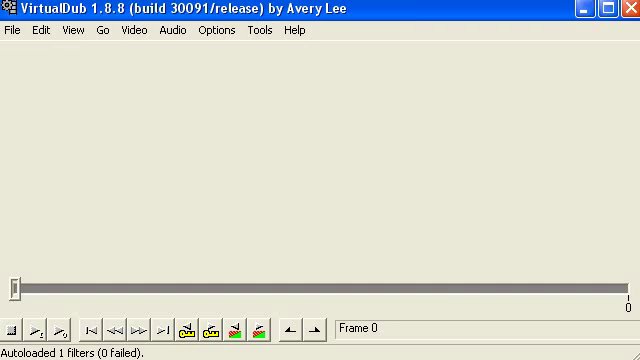
# Load the Turb000.jpg image sequence via File > Open video file
pyautogui.click(11, 30)
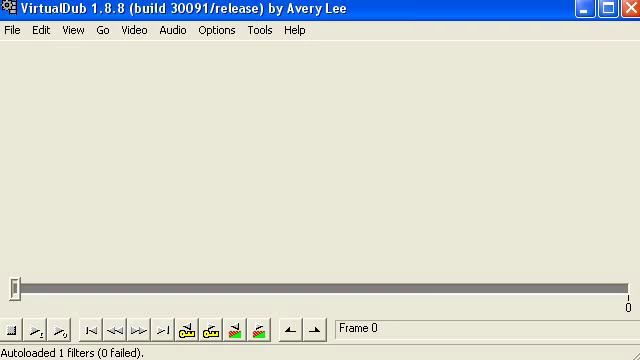
pyautogui.click(11, 30)
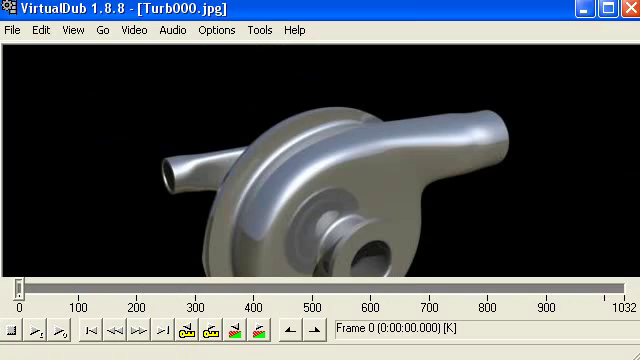
# Select Xvid MPEG-4 compression with keyframes forced every 24 frames
pyautogui.click(122, 30)
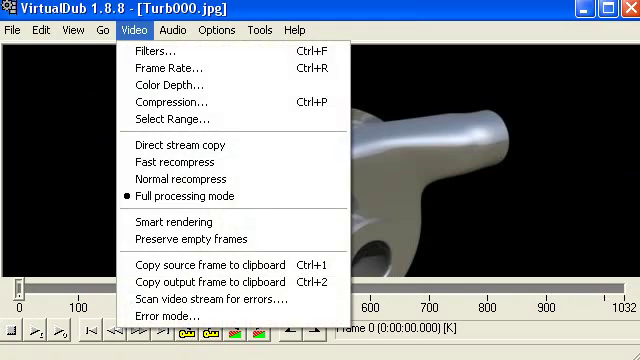
pyautogui.moveTo(174, 102)
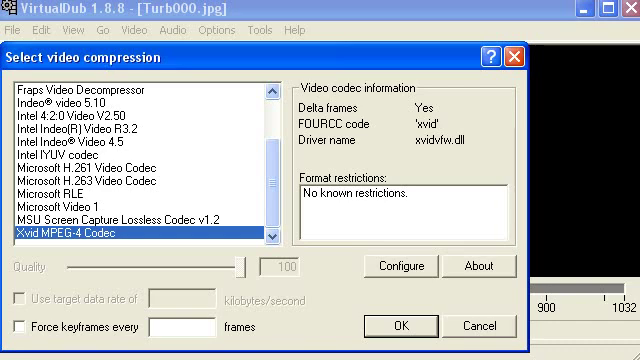
pyautogui.click(16, 330)
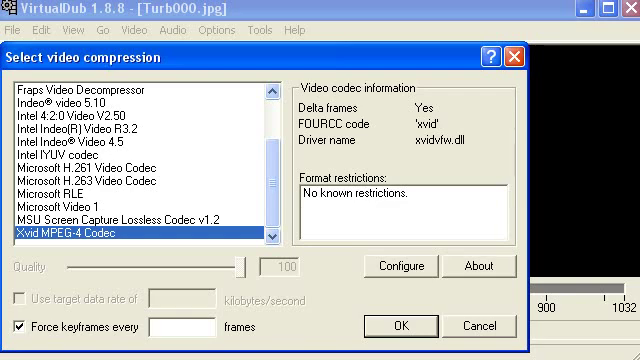
pyautogui.write('24')
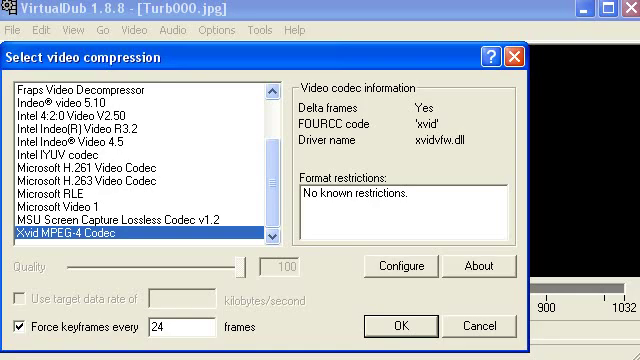
pyautogui.click(404, 326)
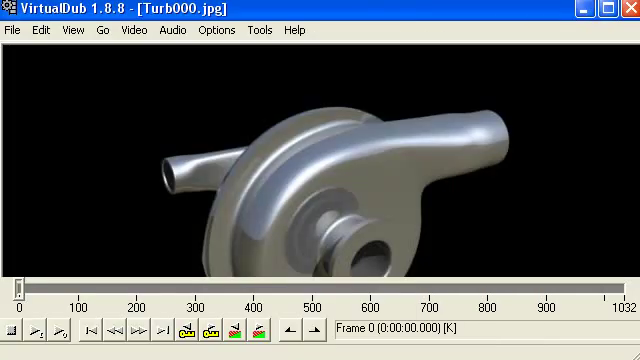
# Confirm Full processing mode and set audio to No audio
pyautogui.click(124, 30)
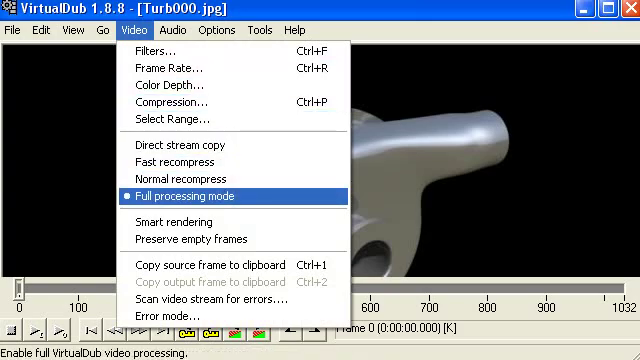
pyautogui.moveTo(190, 195)
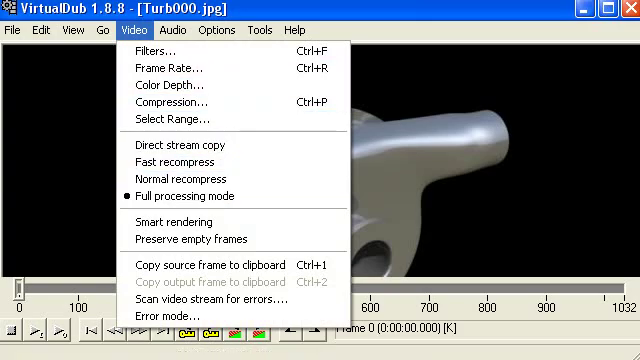
pyautogui.click(173, 29)
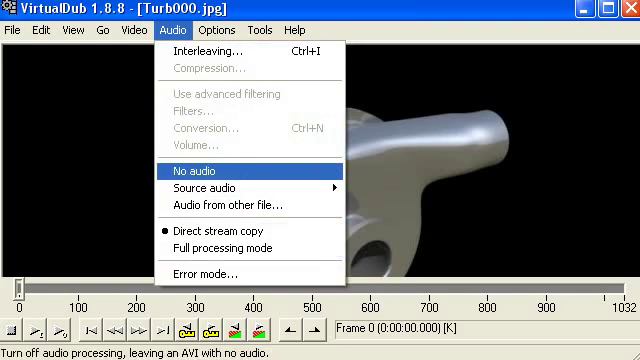
pyautogui.click(197, 171)
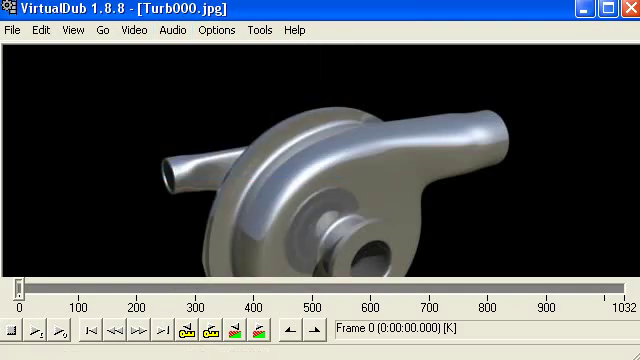
pyautogui.click(216, 30)
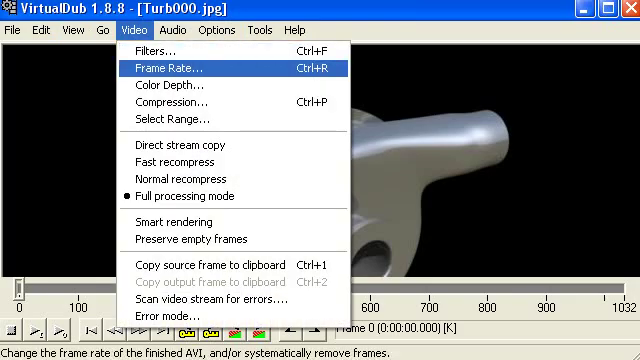
# Set the source frame rate to 24 fps and convert to 30 fps
pyautogui.click(168, 68)
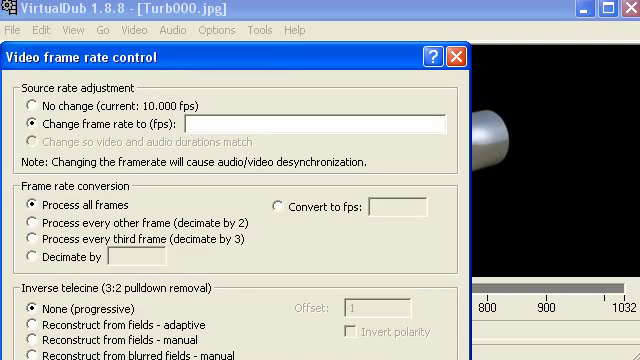
pyautogui.write('24')
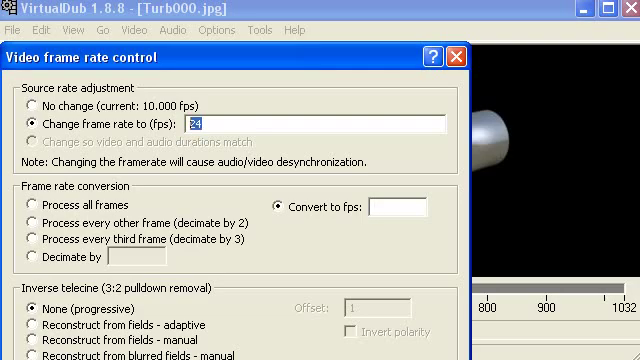
pyautogui.write('3')
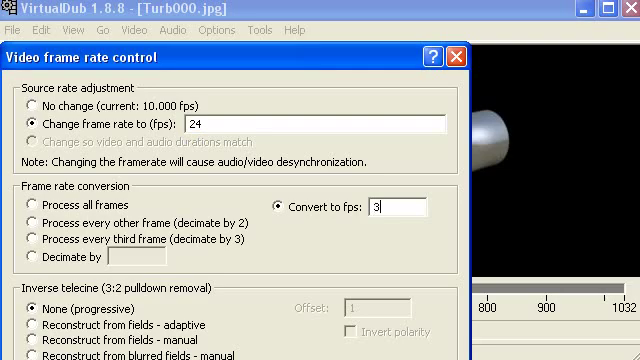
pyautogui.write('0')
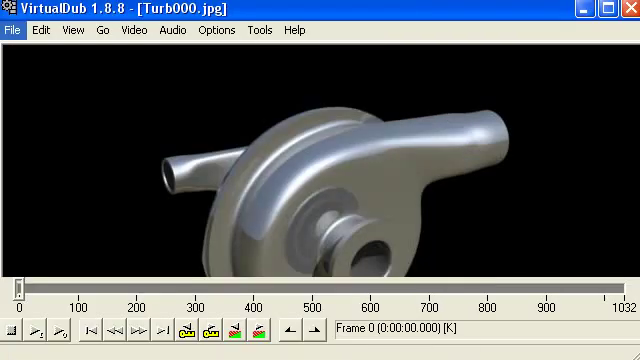
# Bring up the Save AVI 2.0 File dialog from the File menu
pyautogui.click(10, 30)
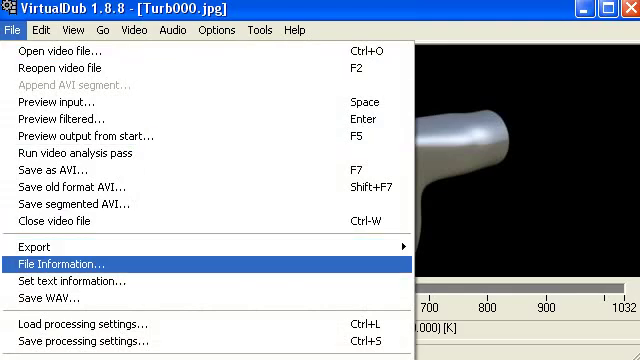
pyautogui.click(56, 177)
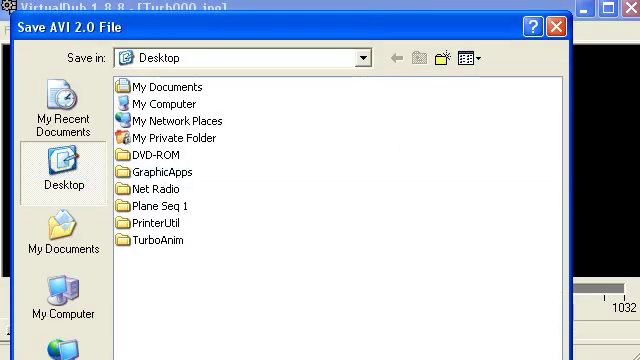